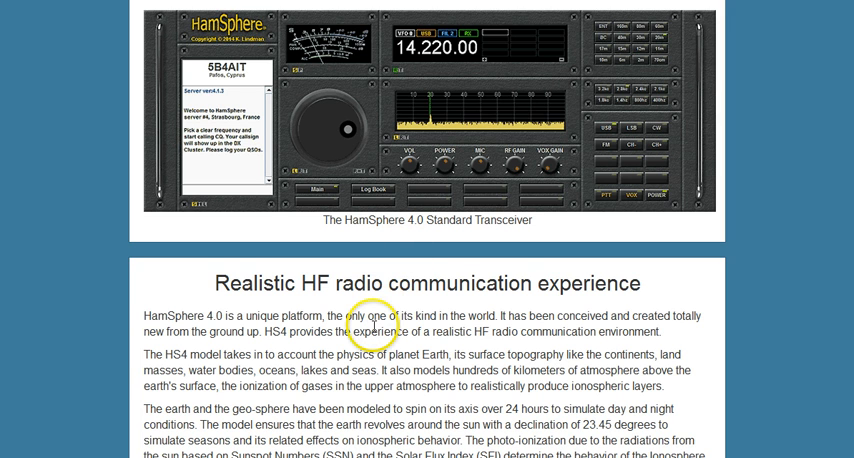
mouse_move(370, 328)
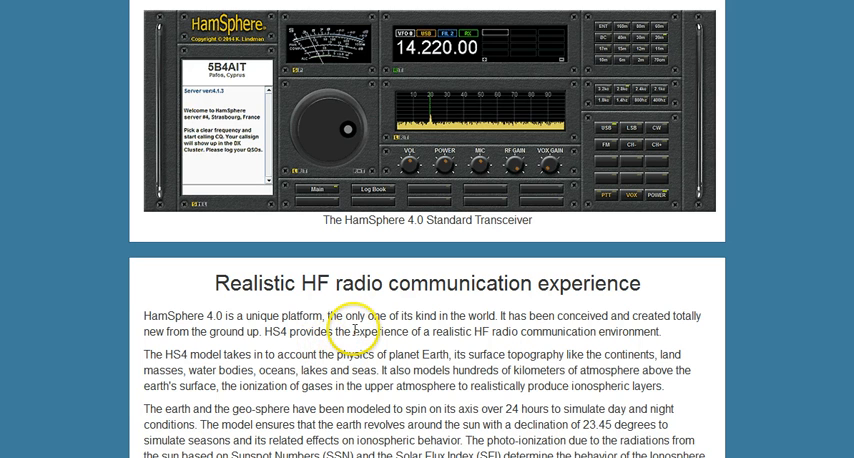
- Scroll through the Welcome to HamSphere 4.0 window's important setup notes
scroll("down", 3)
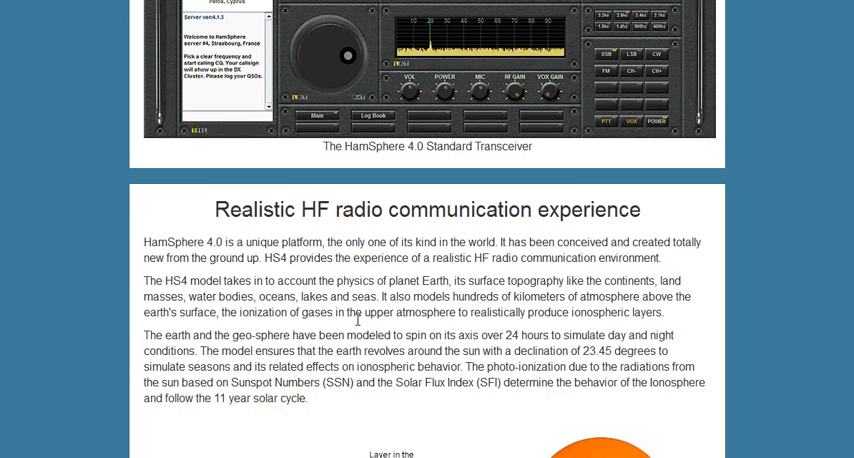
scroll("down", 3)
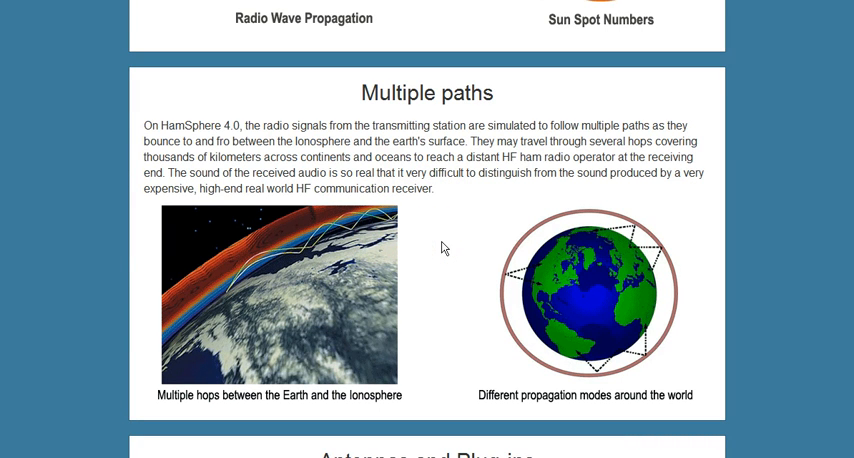
scroll("down", 3)
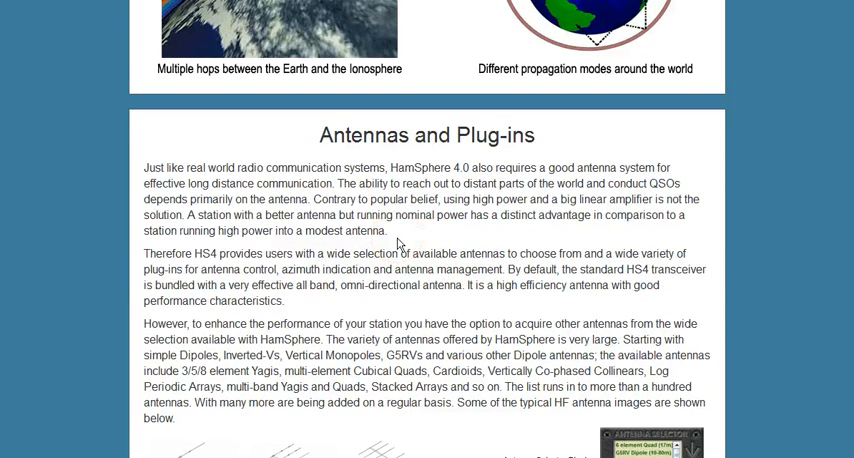
scroll("down", 3)
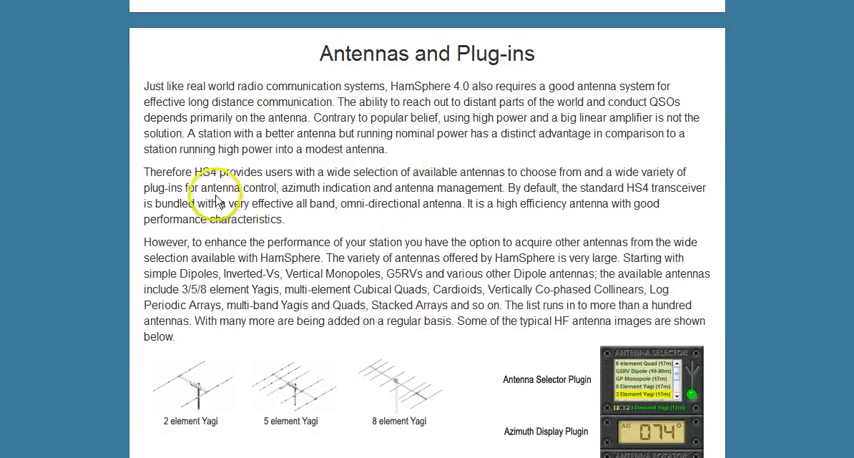
mouse_move(365, 163)
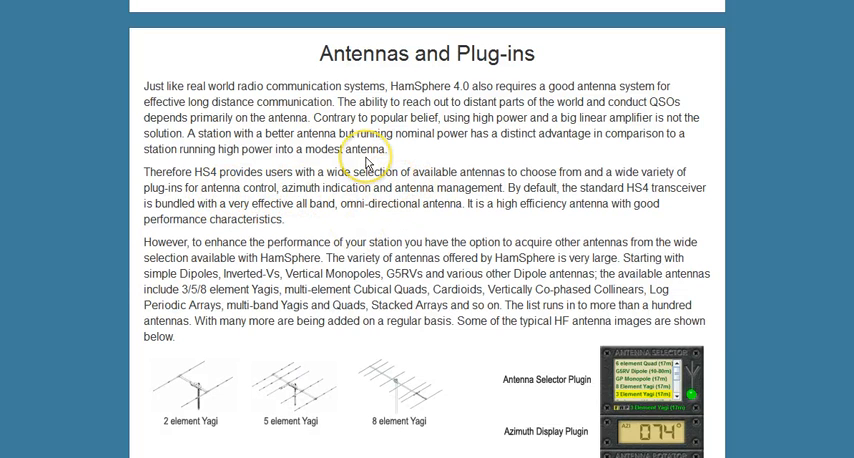
mouse_move(360, 140)
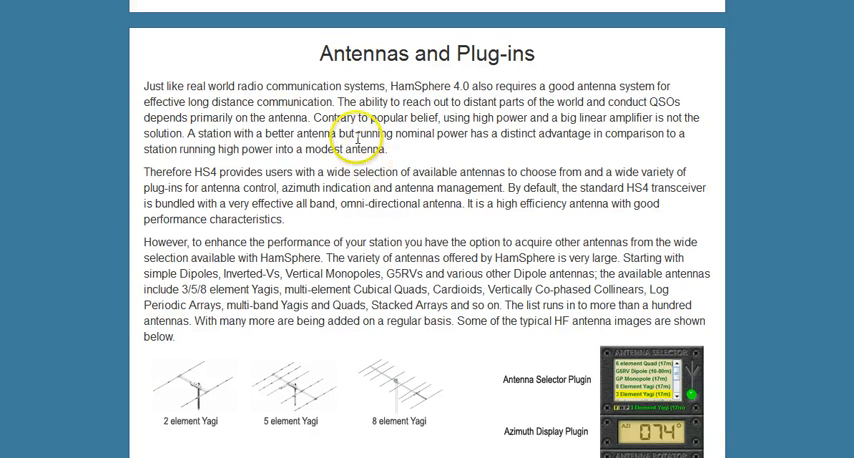
mouse_move(370, 103)
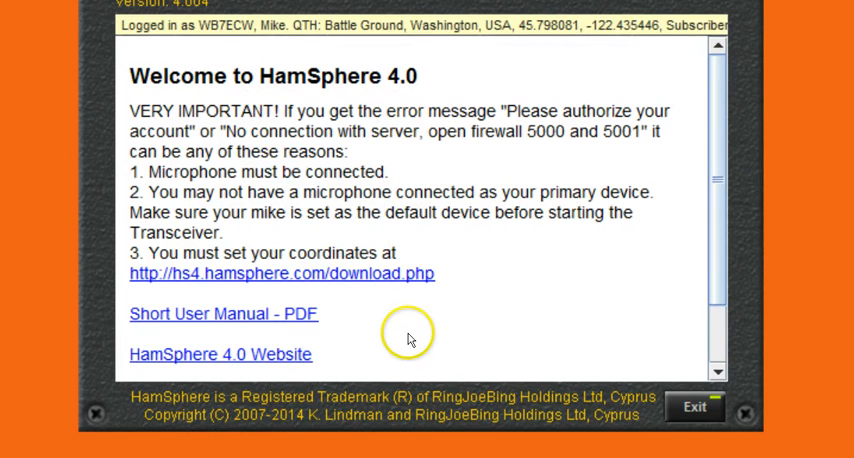
mouse_move(255, 80)
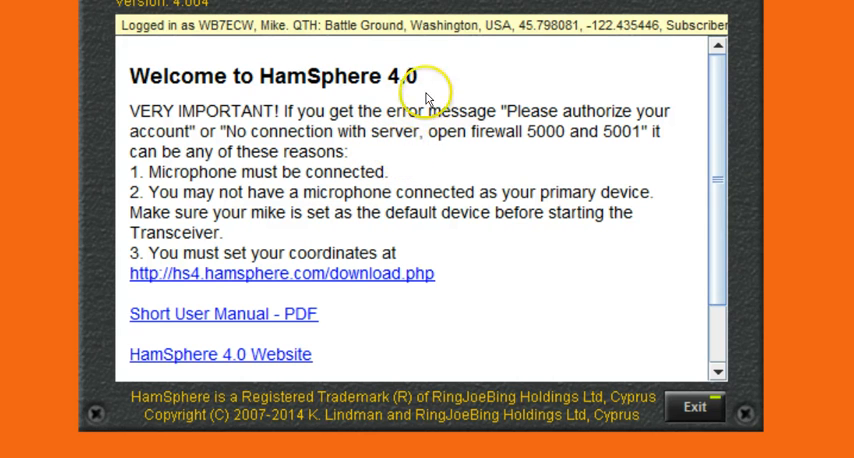
mouse_move(478, 124)
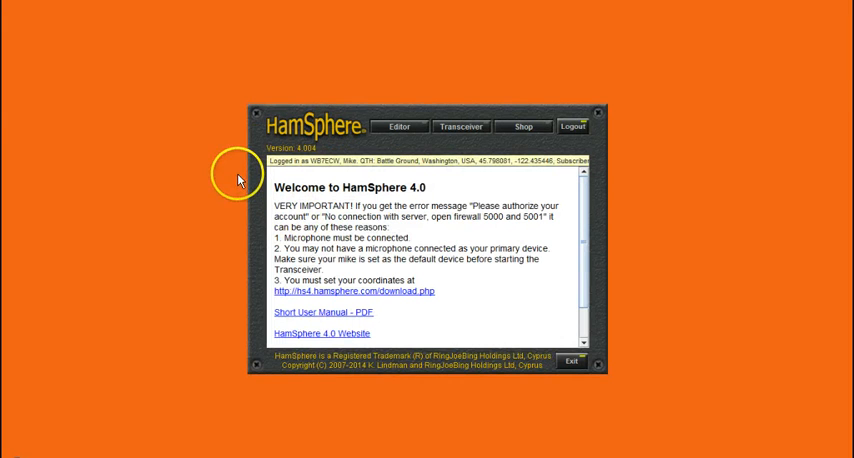
mouse_move(262, 170)
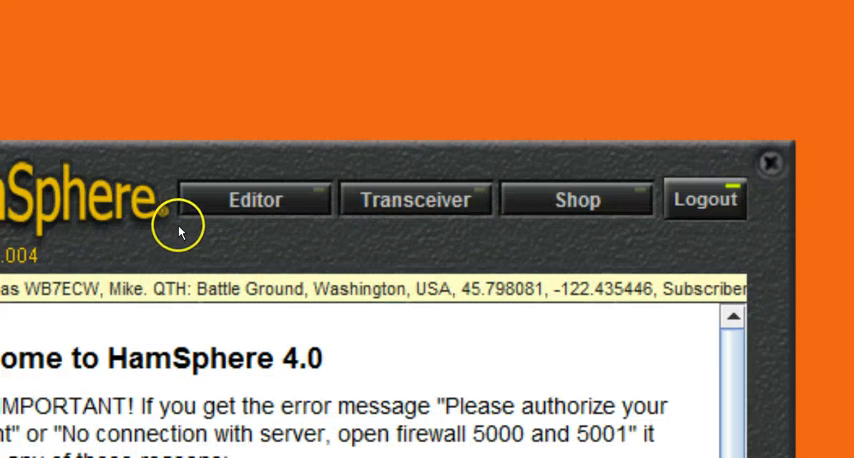
mouse_move(585, 245)
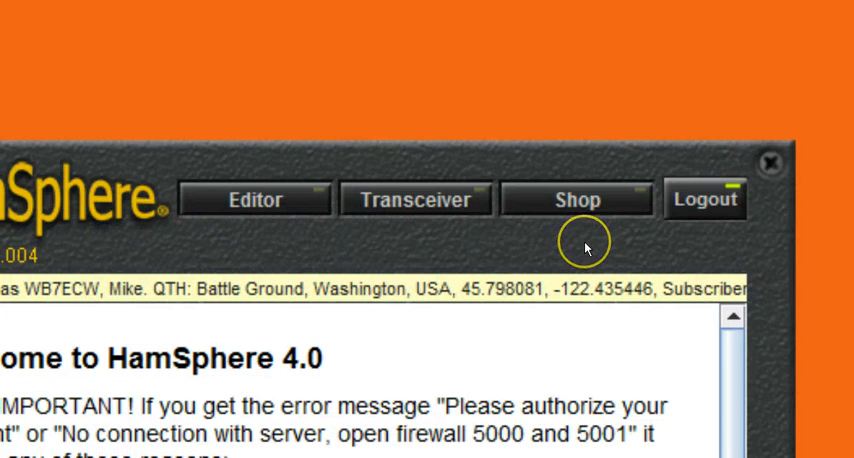
mouse_move(487, 291)
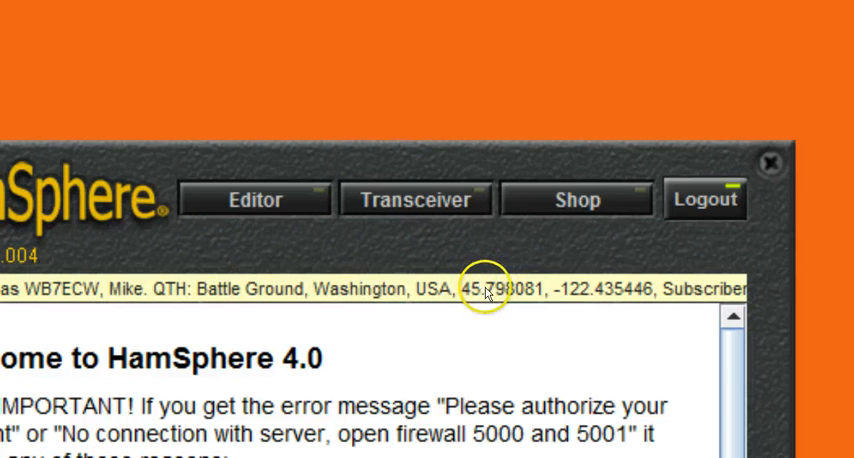
mouse_move(255, 238)
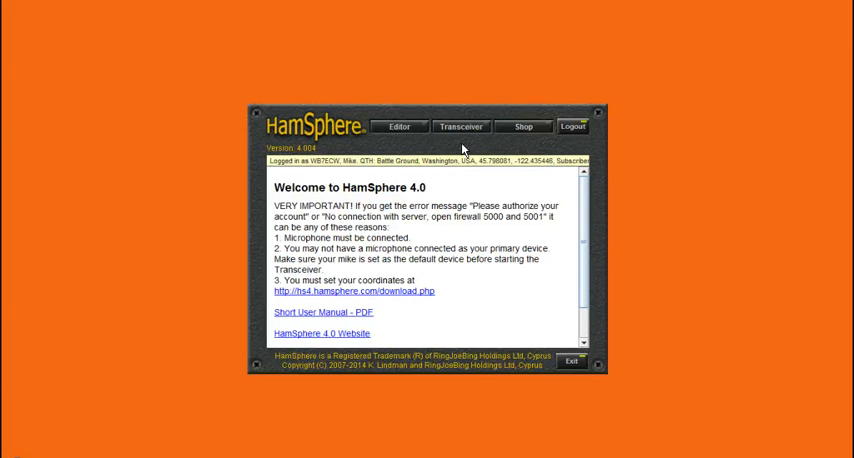
left_click(399, 127)
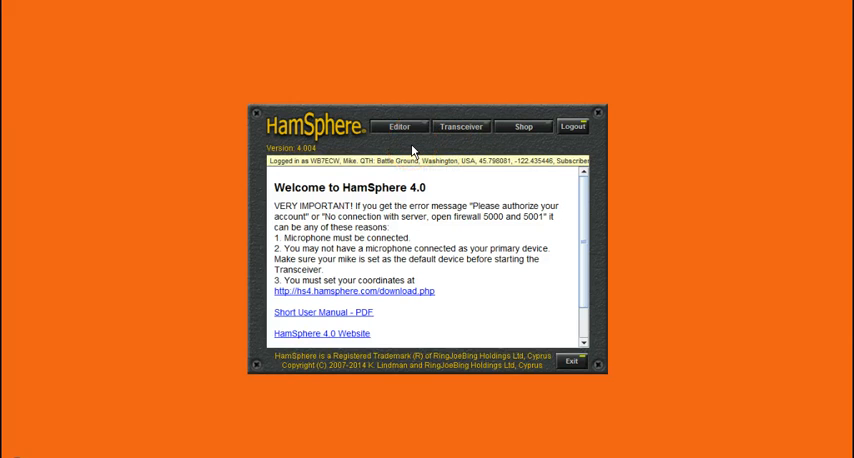
mouse_move(415, 147)
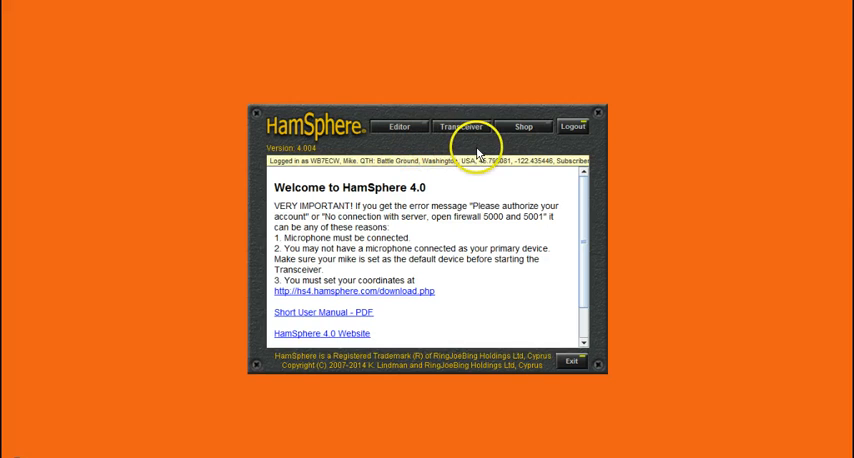
mouse_move(457, 182)
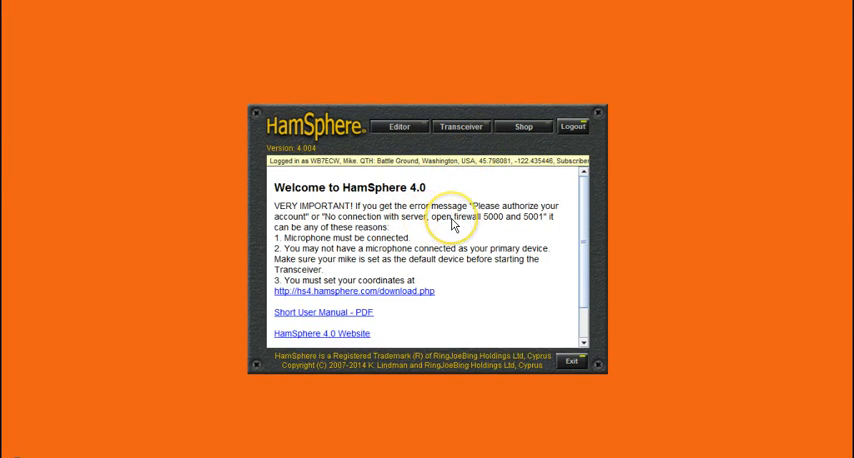
mouse_move(433, 232)
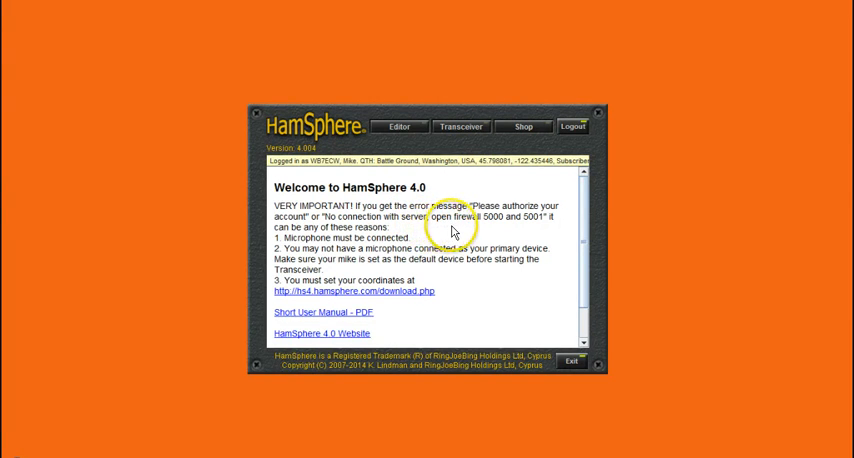
mouse_move(497, 228)
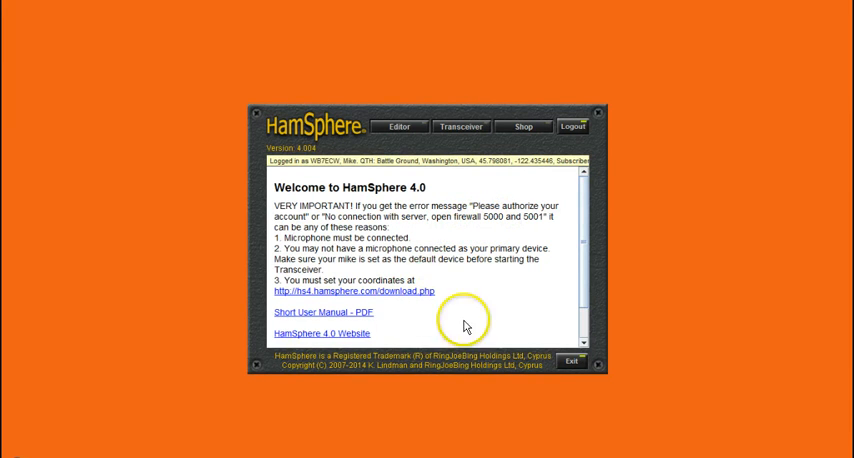
mouse_move(487, 203)
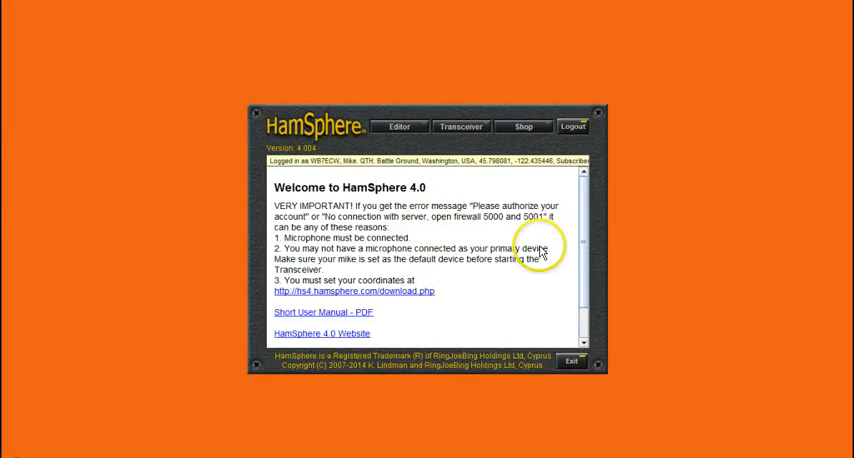
- Scroll the welcome notes down to the hs4.hamsphere.com/download.php link
scroll("down", 3)
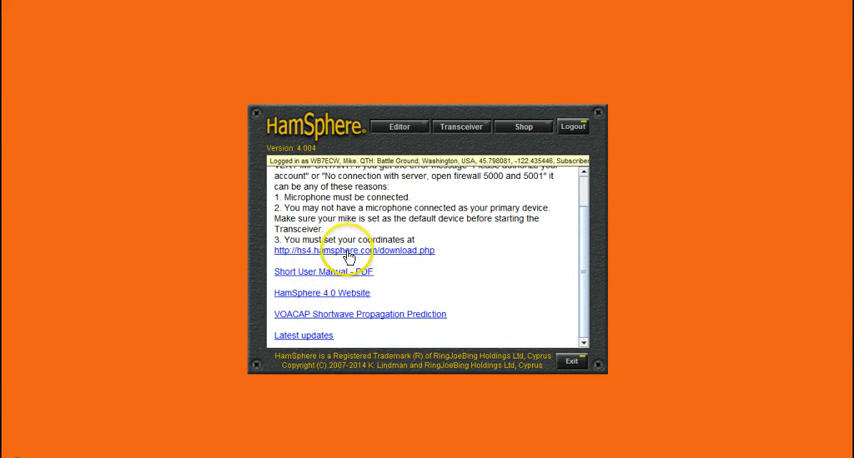
mouse_move(352, 214)
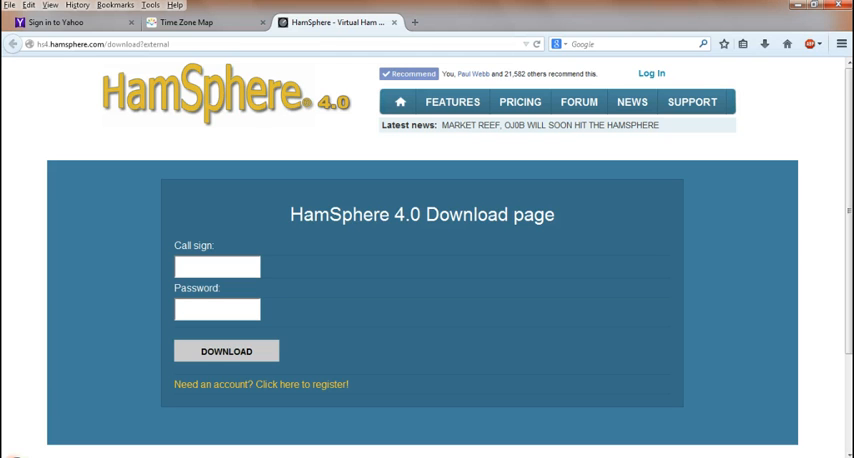
- Enter the WB7 call sign and password, then submit DOWNLOAD
type("WB")
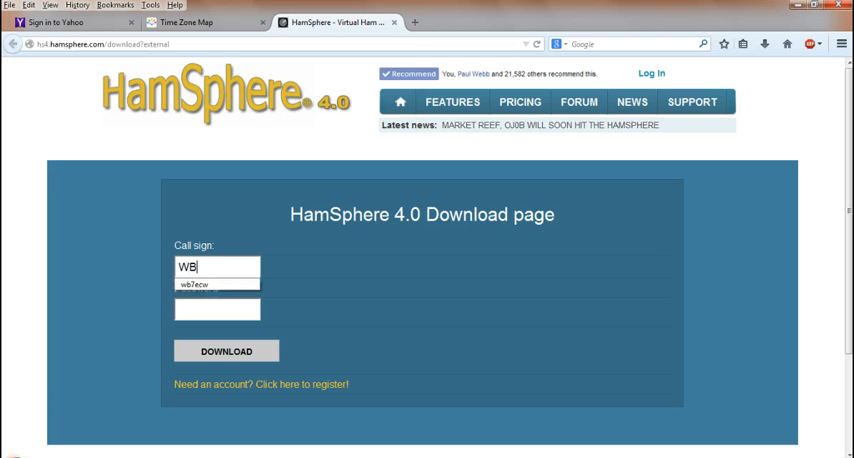
type("7ECW")
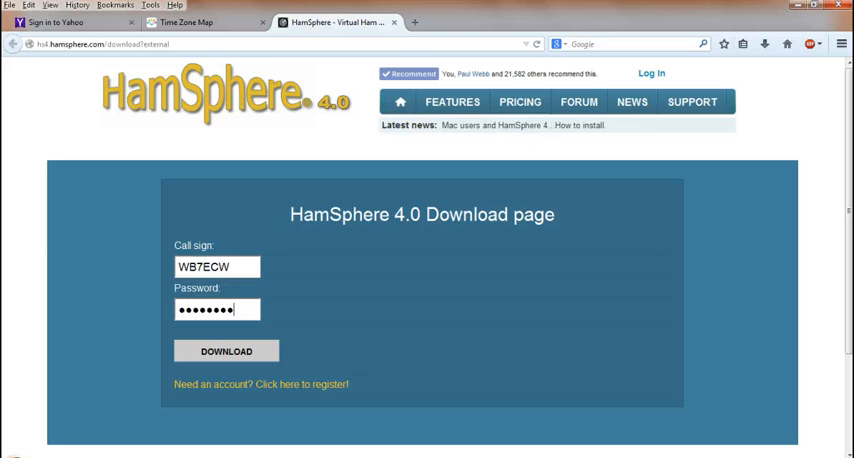
left_click(226, 351)
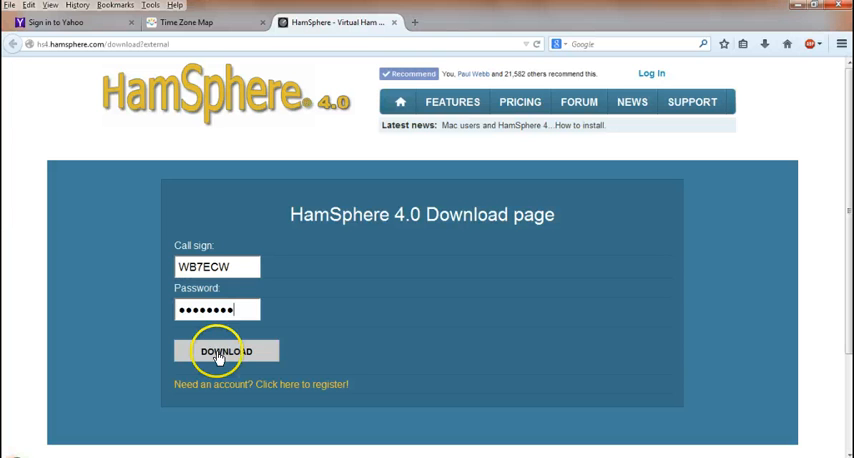
left_click(226, 351)
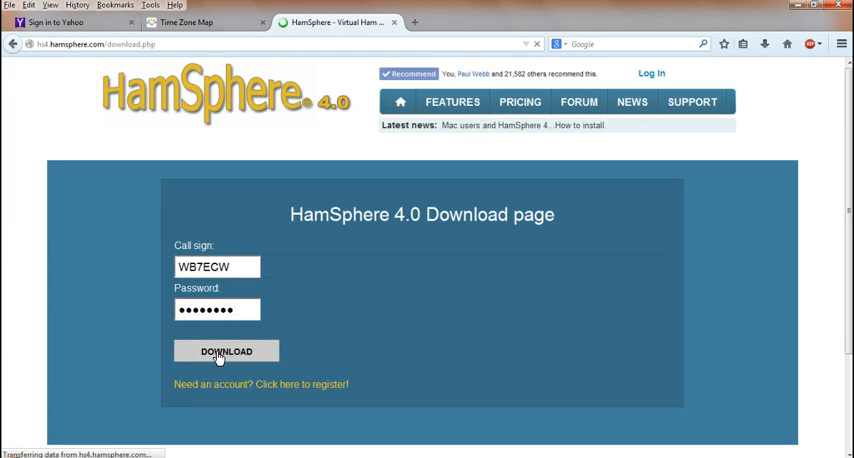
- Scroll the download page to the station coordinates and Windows, Mac and manual links
left_click(226, 351)
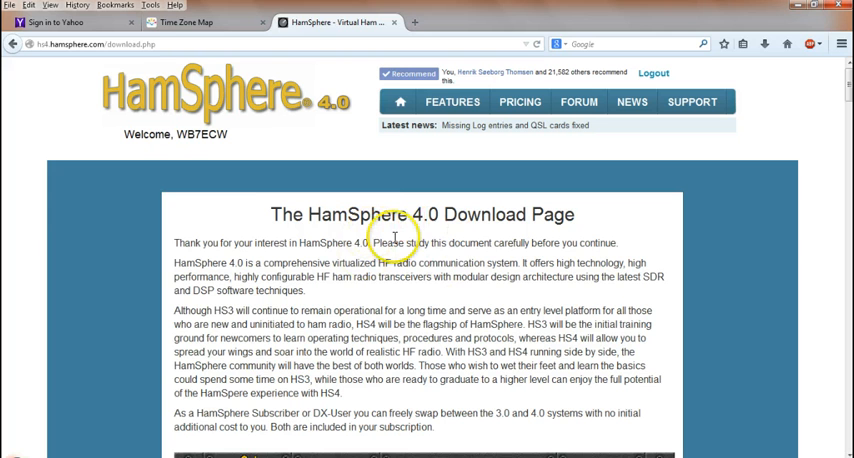
mouse_move(447, 322)
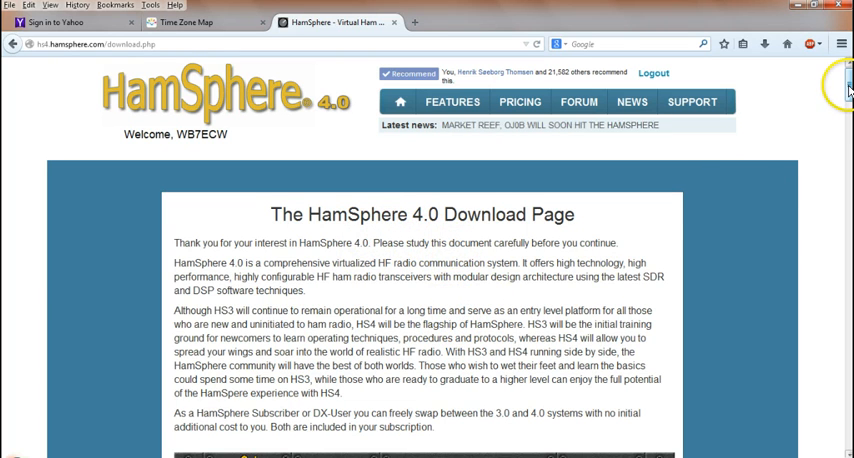
scroll("down", 3)
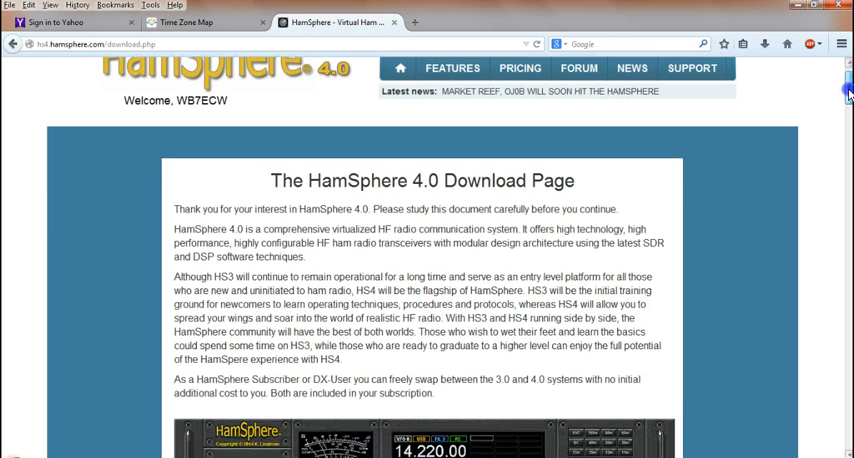
scroll("down", 3)
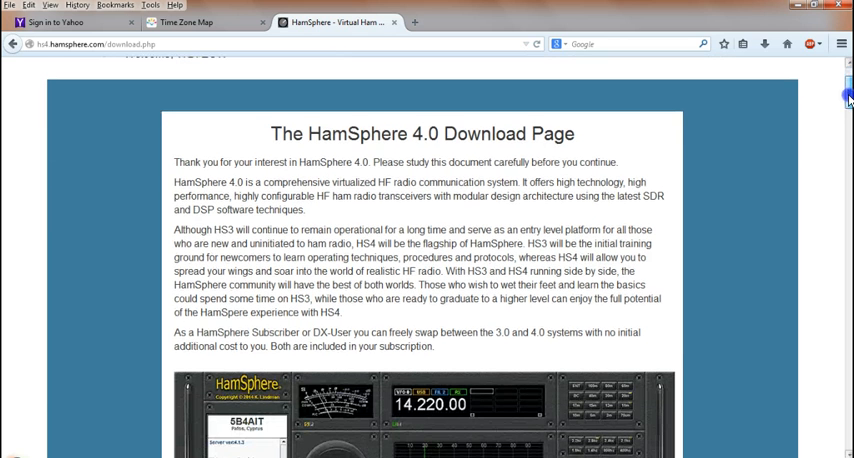
scroll("down", 3)
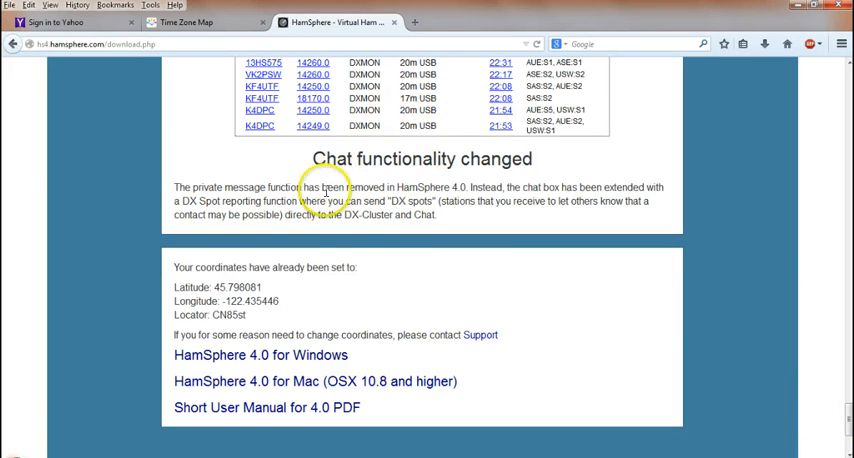
mouse_move(347, 277)
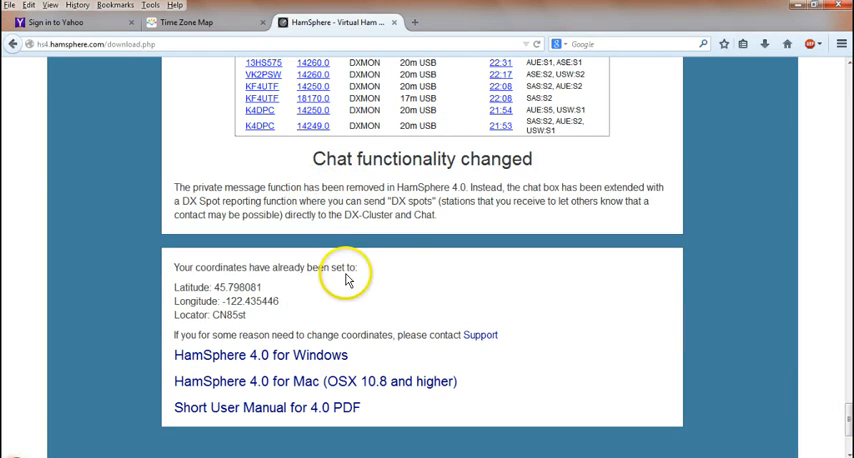
mouse_move(316, 291)
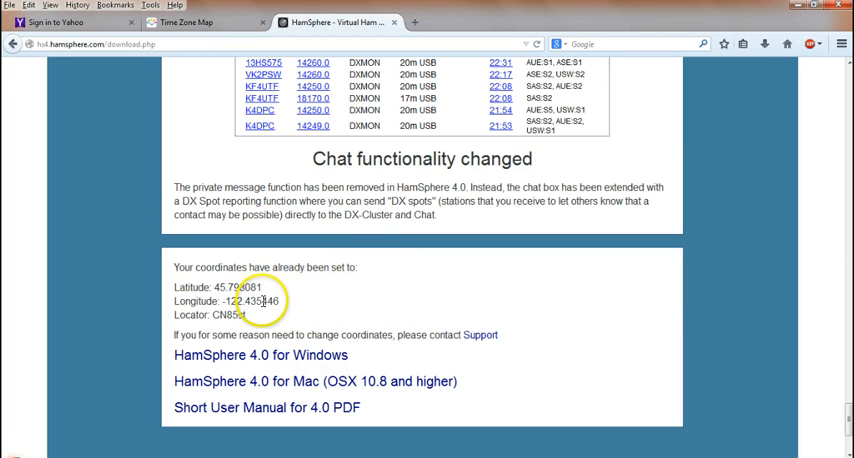
mouse_move(277, 314)
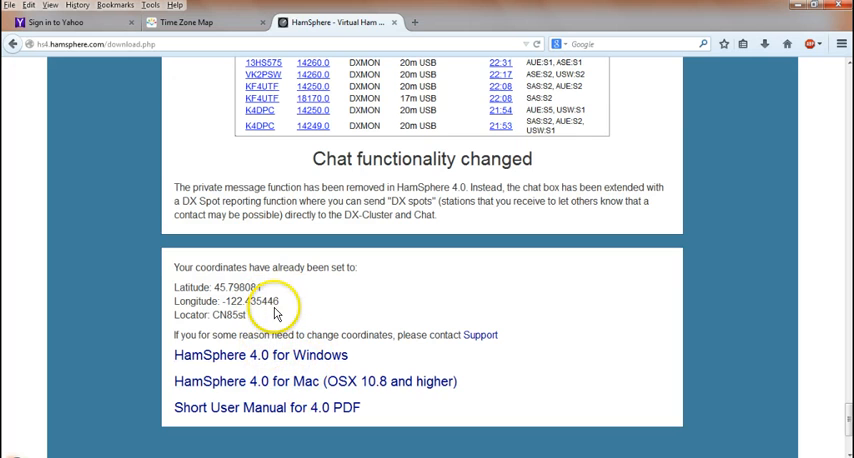
mouse_move(316, 318)
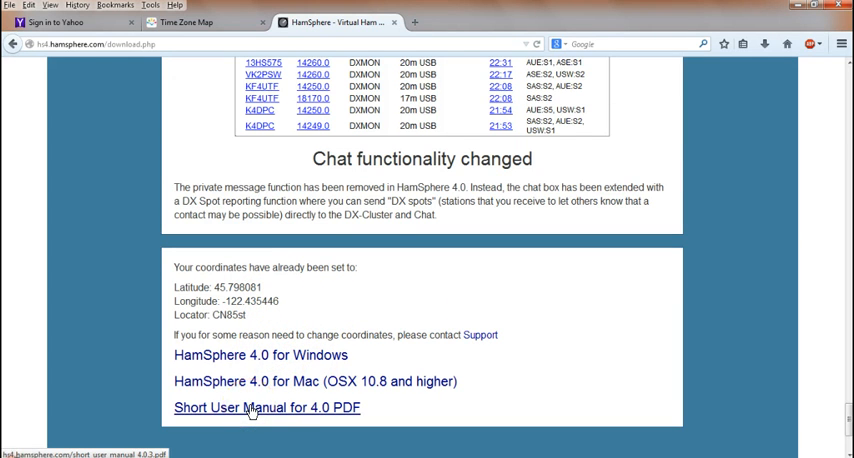
mouse_move(655, 112)
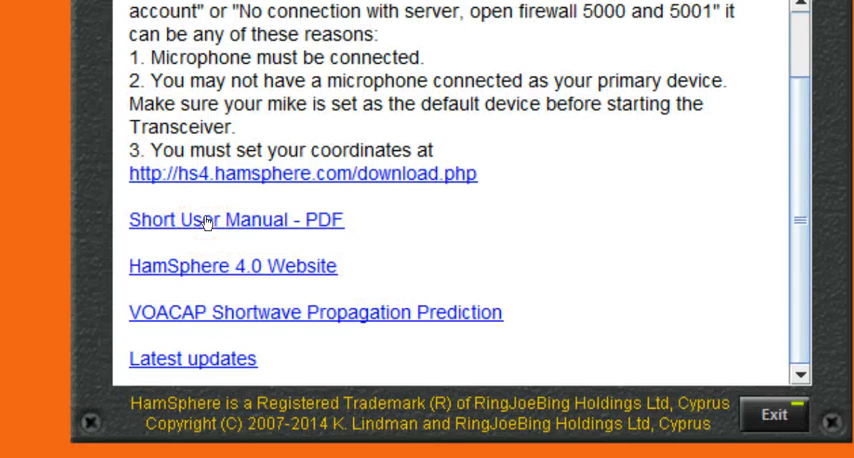
- Open the Short User Manual PDF and zoom in on its pages
left_click(232, 219)
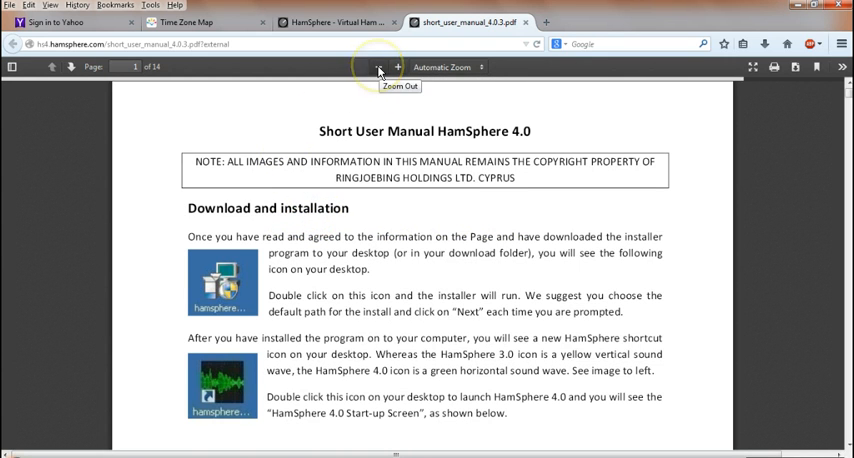
left_click(378, 67)
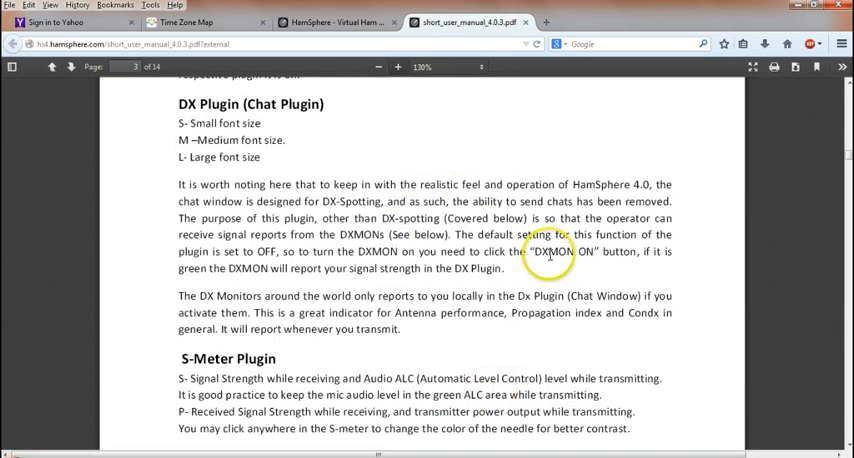
mouse_move(786, 38)
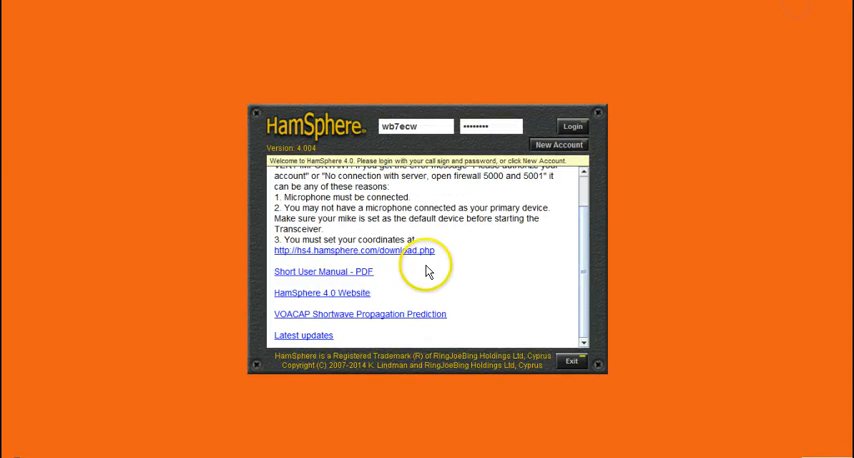
mouse_move(400, 365)
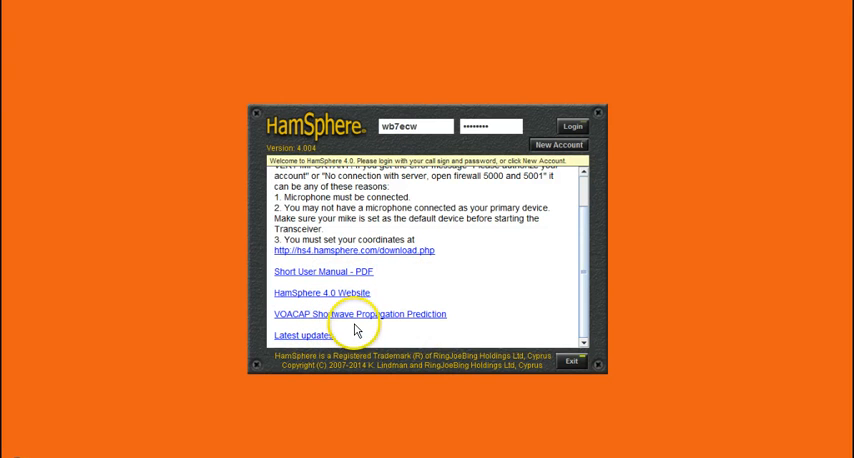
mouse_move(380, 318)
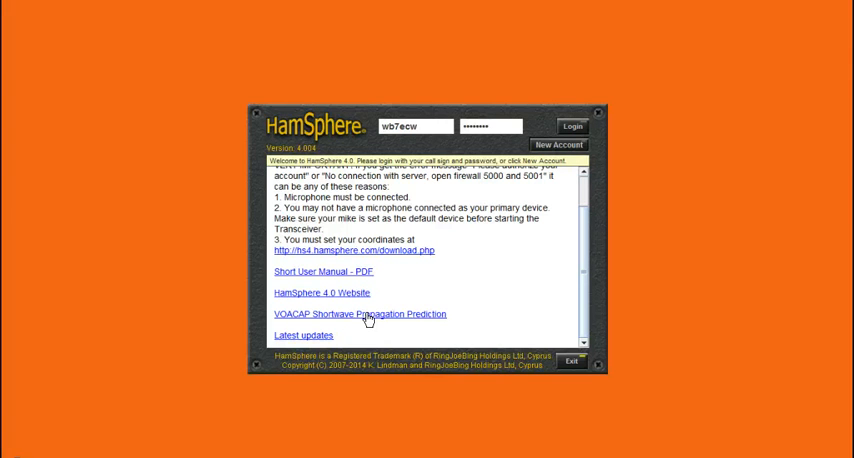
- Open the VOACAP Shortwave Propagation Prediction link from the welcome links
left_click(355, 314)
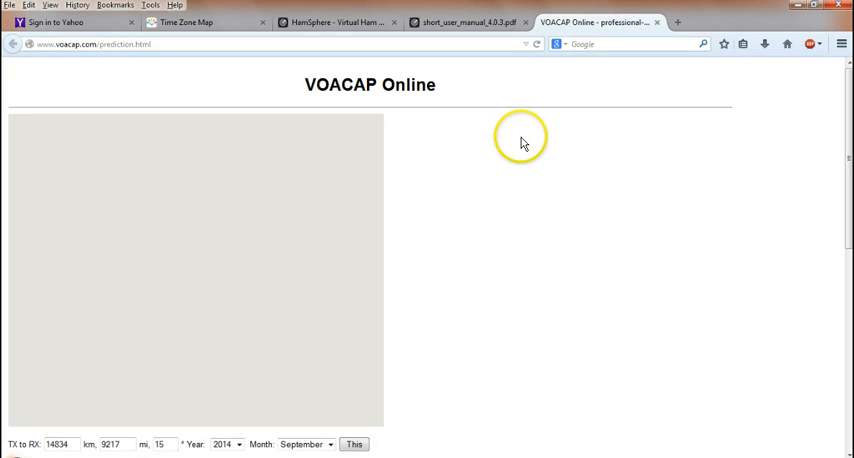
- Inspect the VOACAP prediction map and polar reliability chart for the 14834 km path
left_click(354, 444)
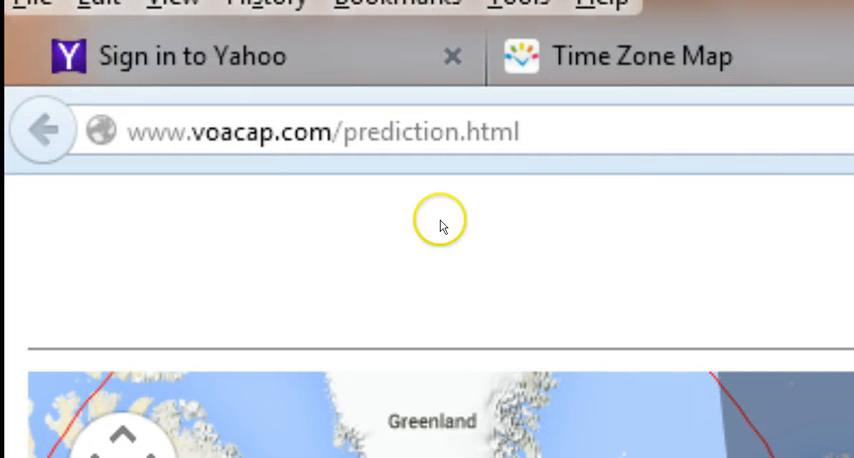
mouse_move(486, 257)
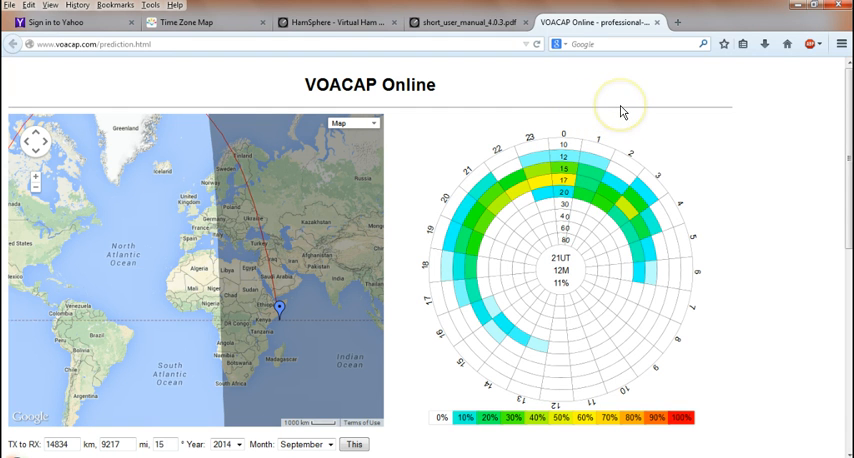
mouse_move(620, 105)
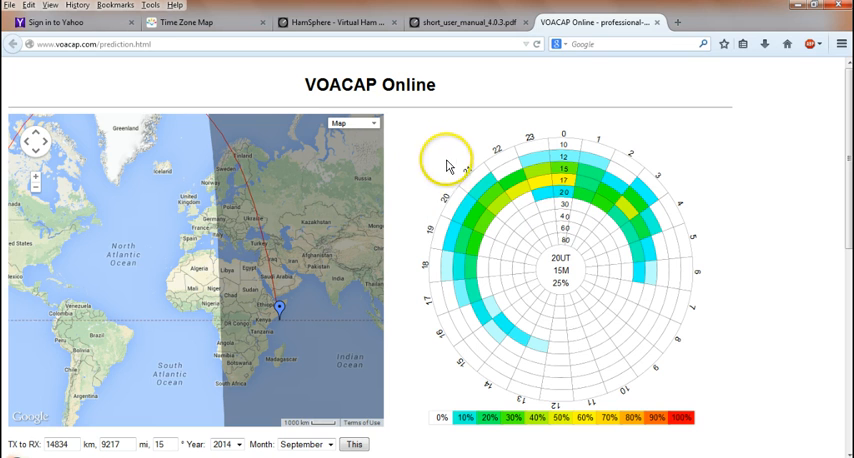
mouse_move(479, 131)
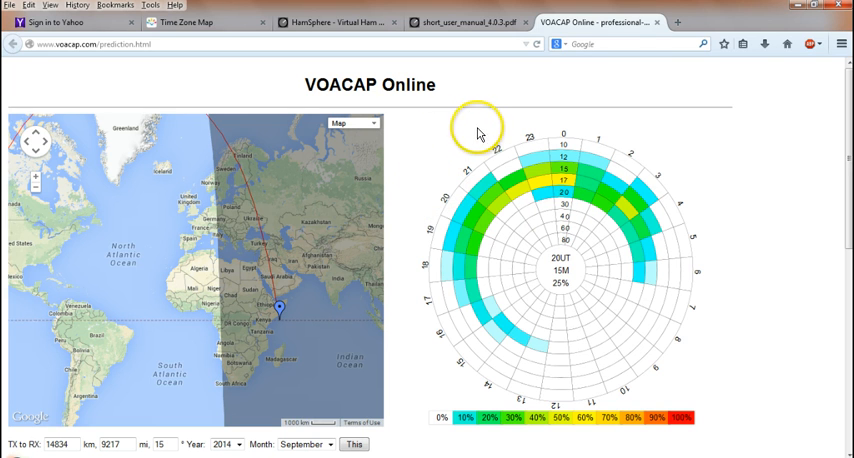
mouse_move(645, 83)
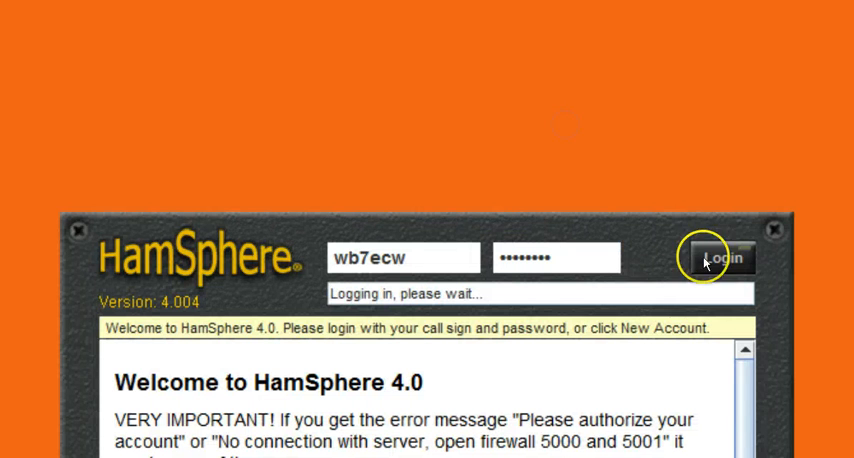
- Log in with the entered call sign and password to unlock Editor, Transceiver and Shop
left_click(724, 257)
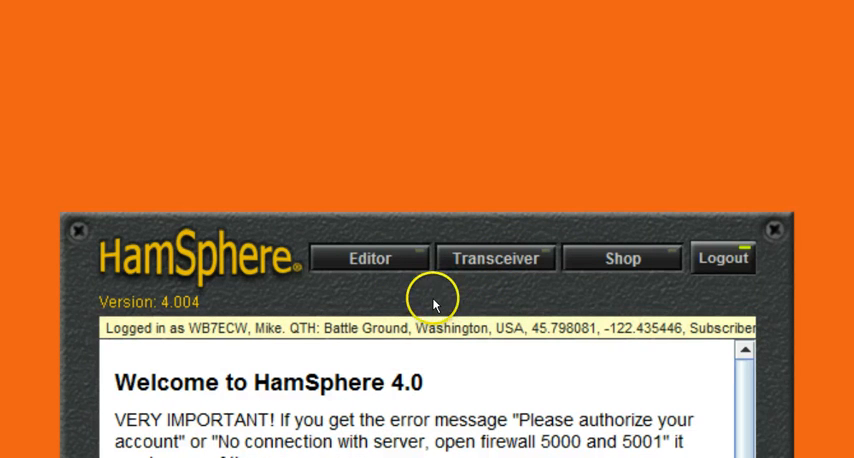
mouse_move(690, 250)
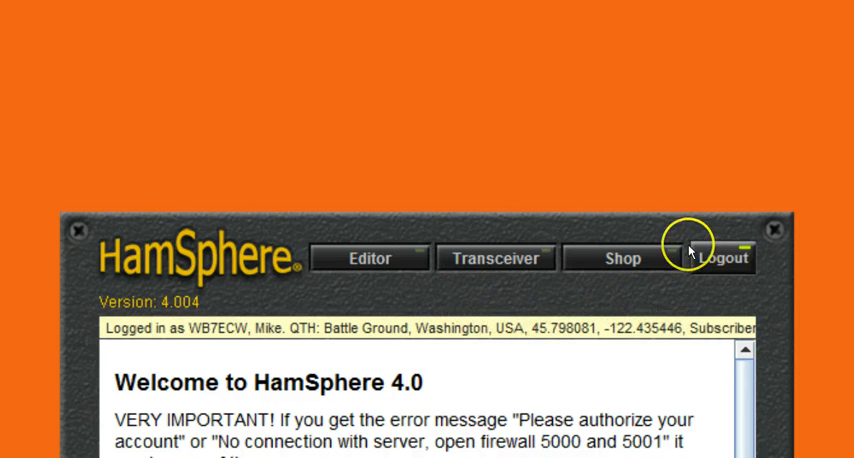
mouse_move(603, 304)
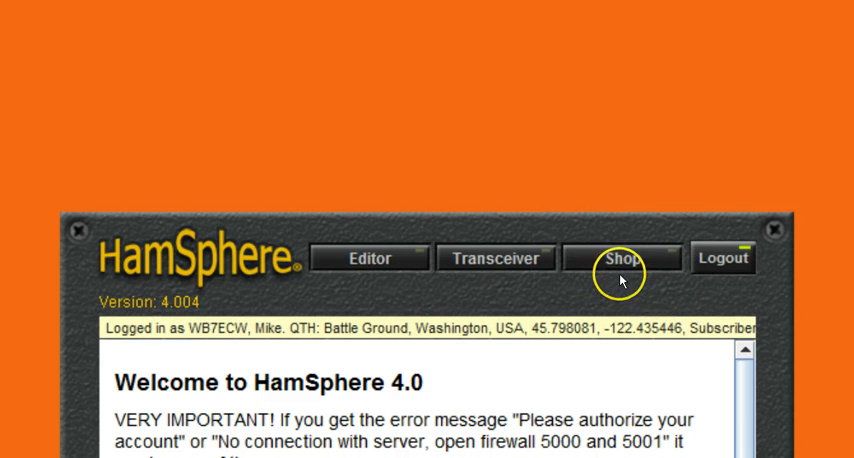
mouse_move(619, 290)
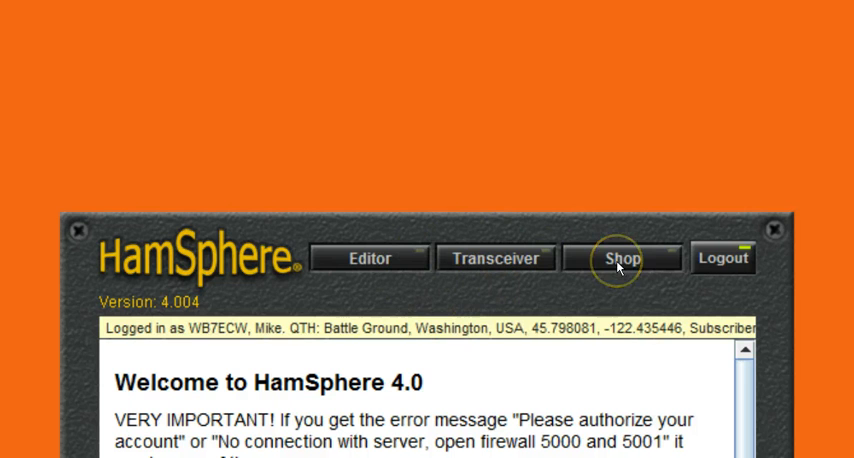
mouse_move(504, 289)
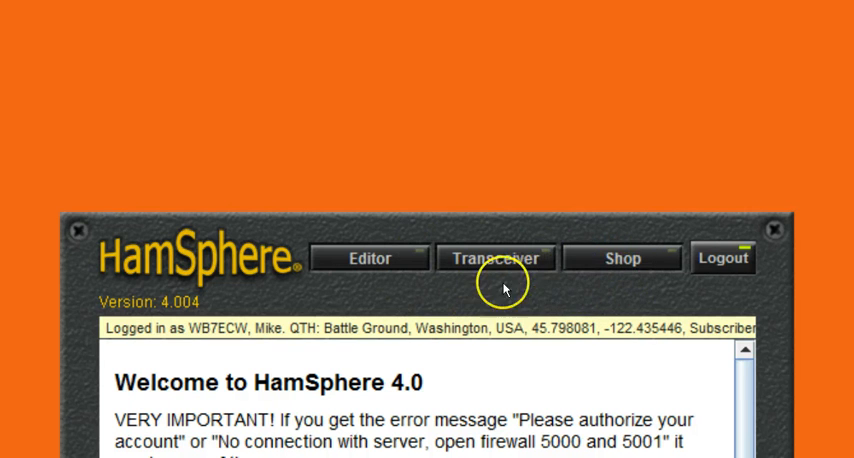
mouse_move(615, 285)
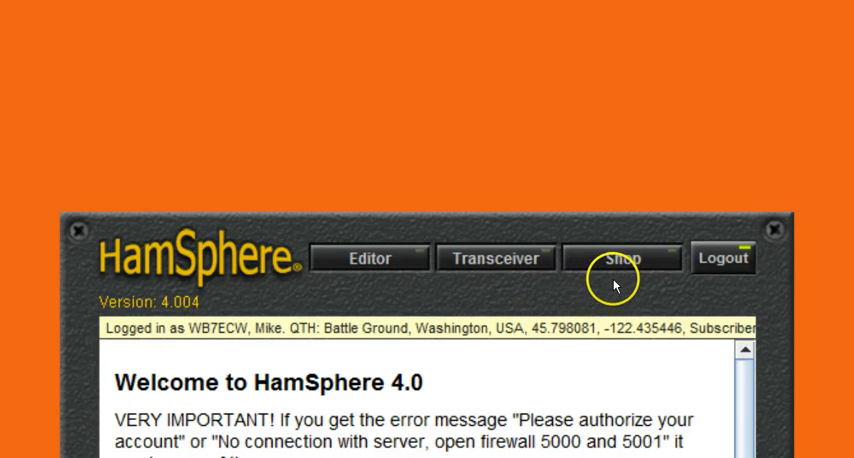
mouse_move(483, 291)
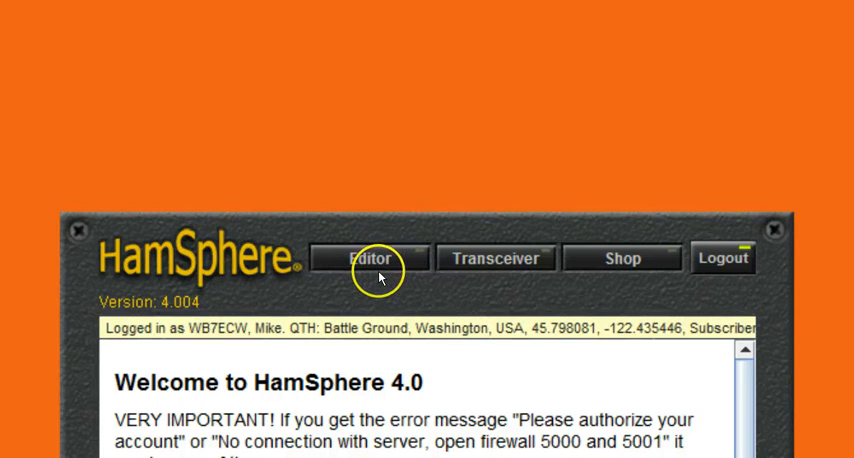
mouse_move(380, 278)
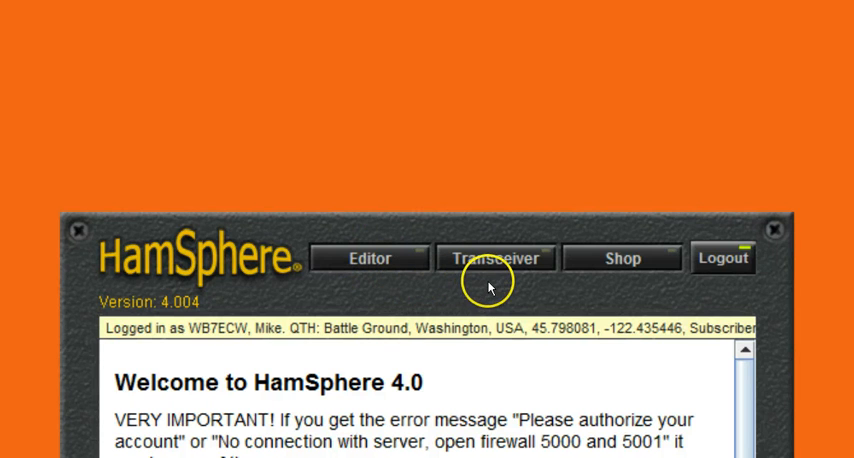
- Launch the default WB7ECW transceiver tuned to 14.240.000 USB
left_click(495, 258)
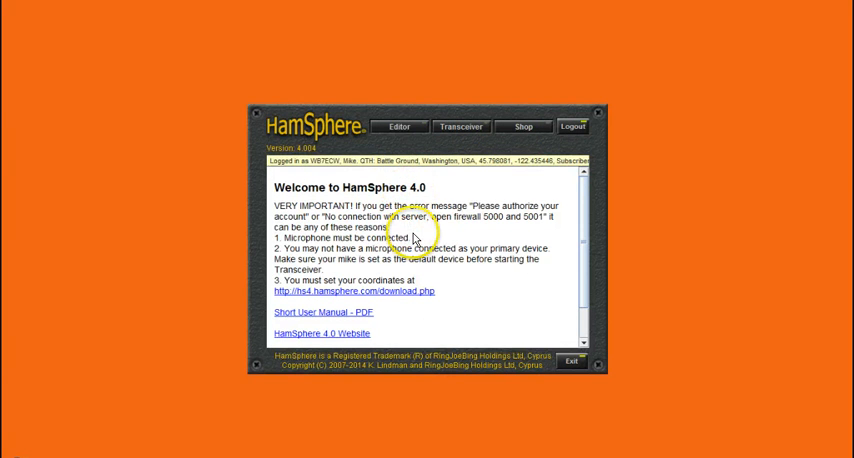
left_click(461, 126)
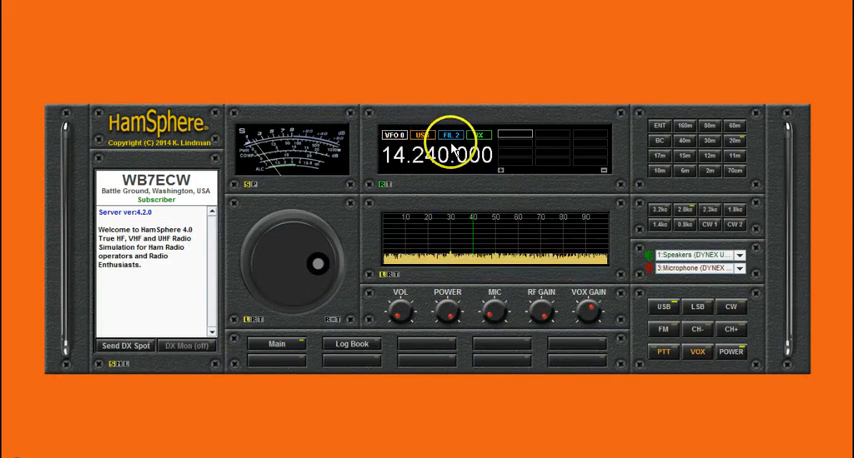
mouse_move(172, 333)
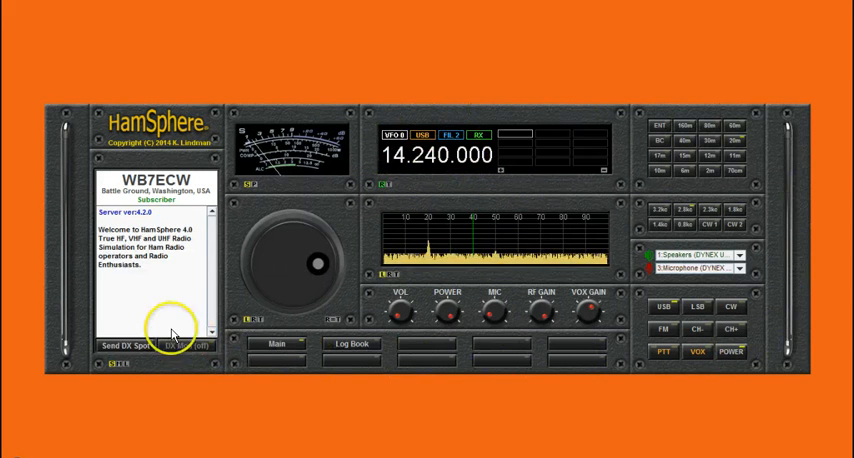